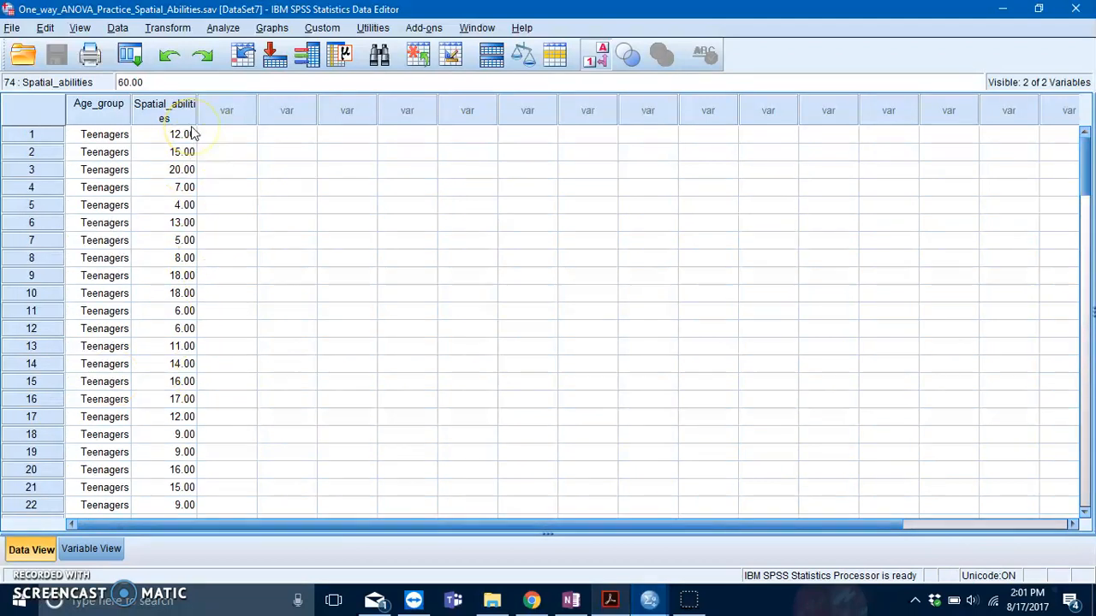
pyautogui.moveTo(199, 151)
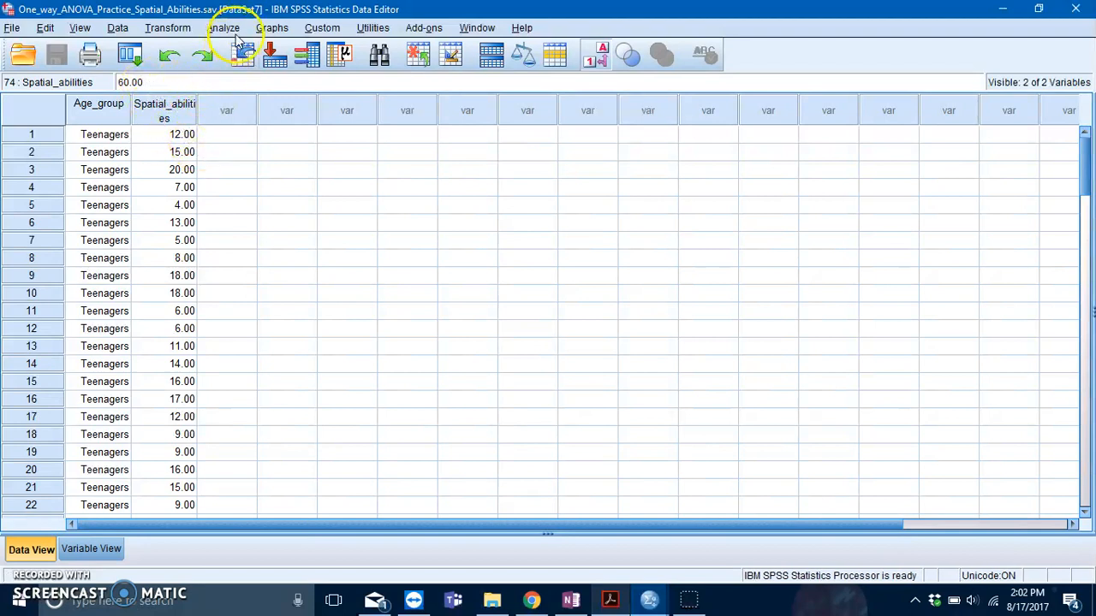
# Bring up the Analyze menu's Compare Means submenu over the spatial abilities data.
pyautogui.click(224, 28)
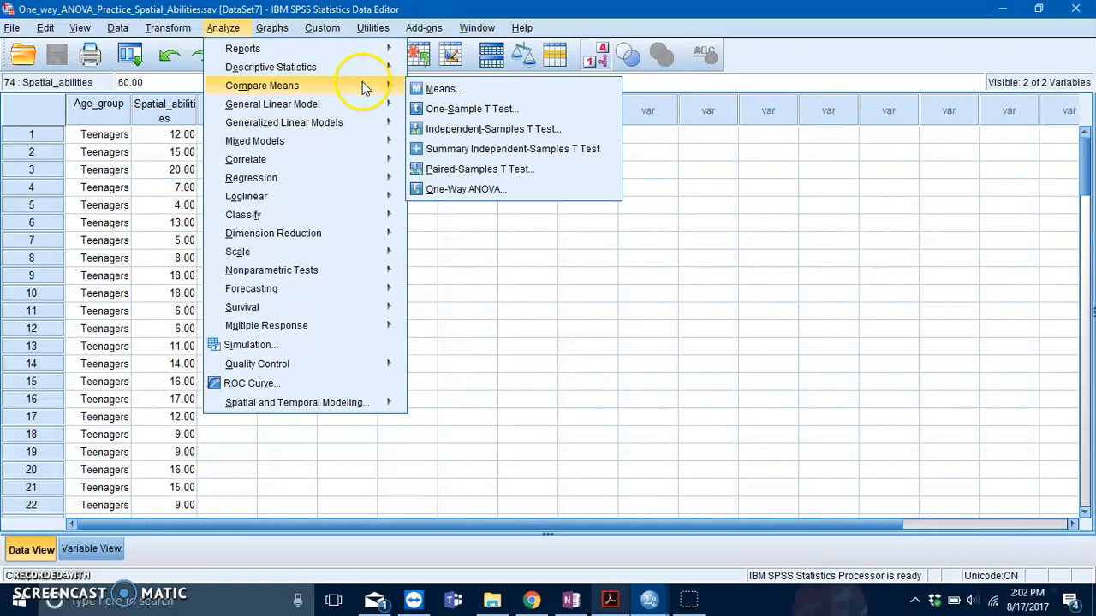
pyautogui.moveTo(459, 195)
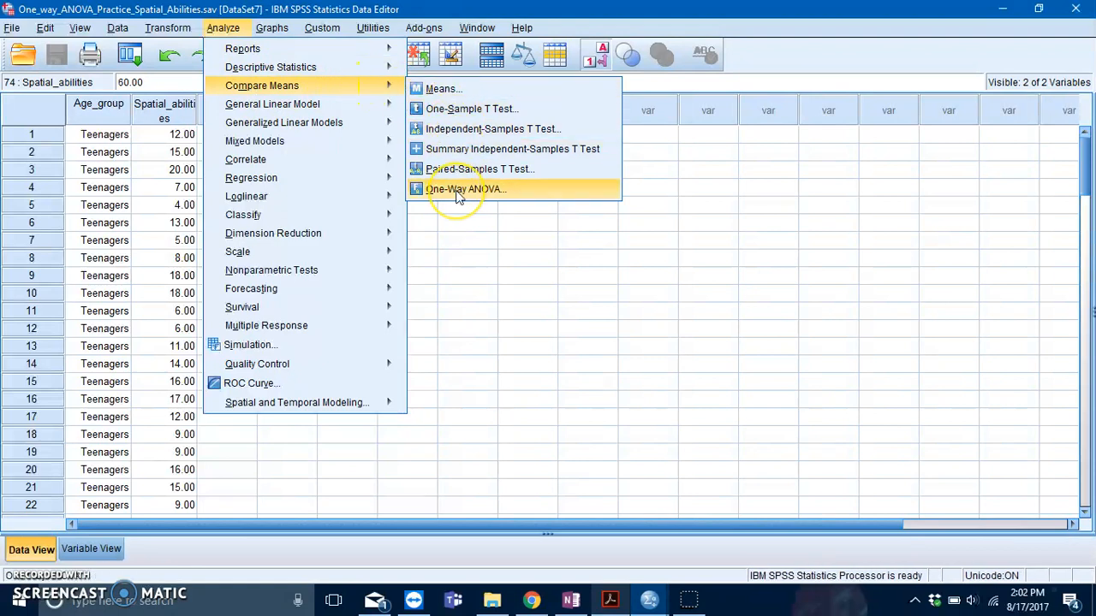
pyautogui.moveTo(459, 195)
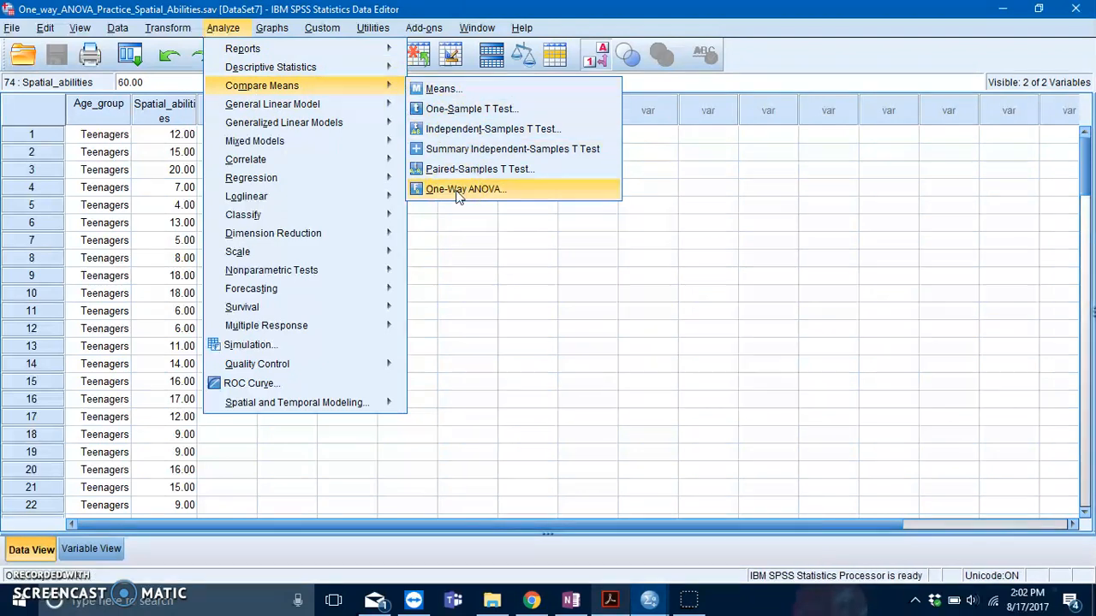
# Start a One-Way ANOVA with Age_group as Factor and Spatial_abilities in the Dependent List.
pyautogui.click(466, 188)
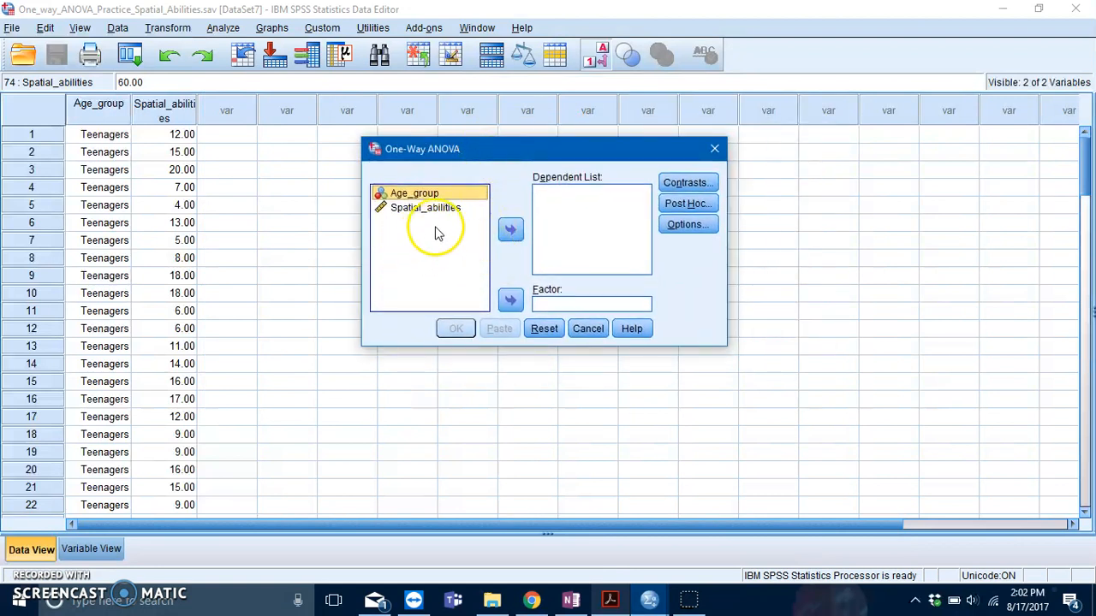
pyautogui.moveTo(445, 250)
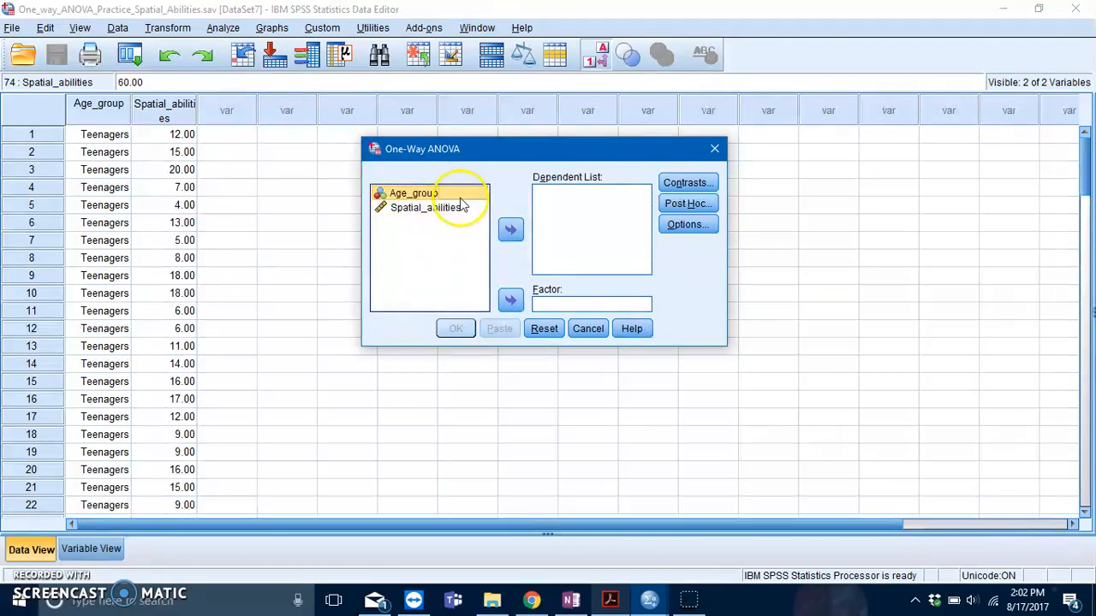
pyautogui.click(510, 301)
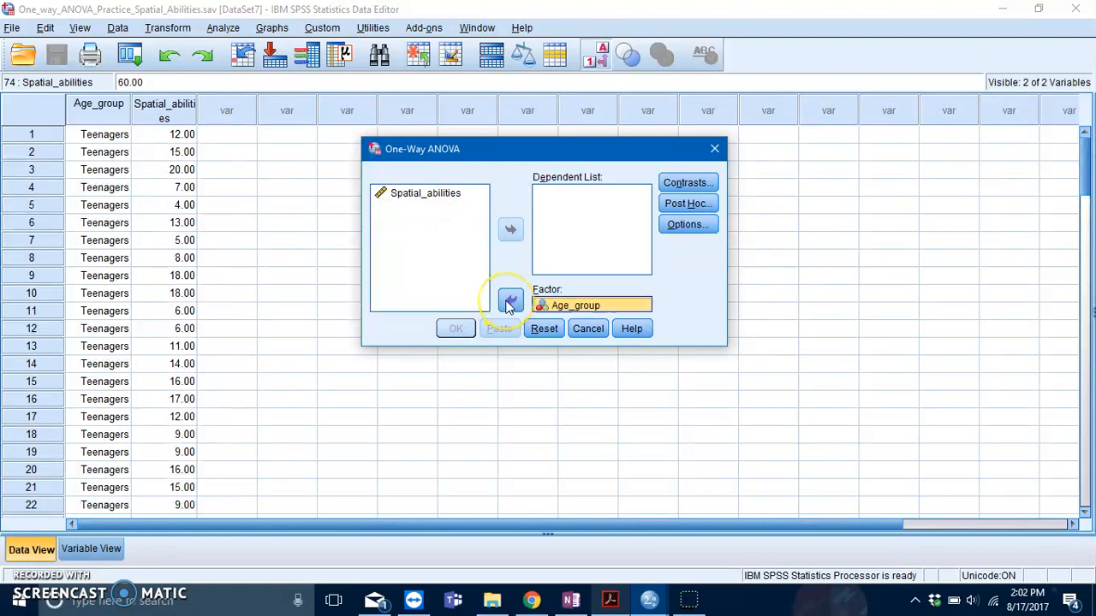
pyautogui.click(428, 192)
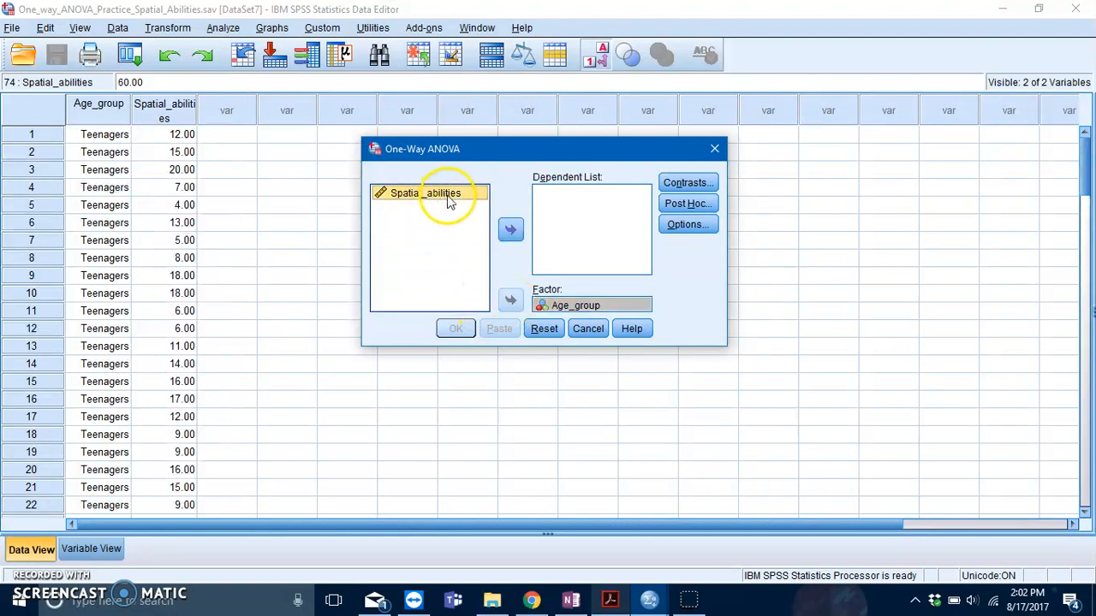
pyautogui.click(510, 229)
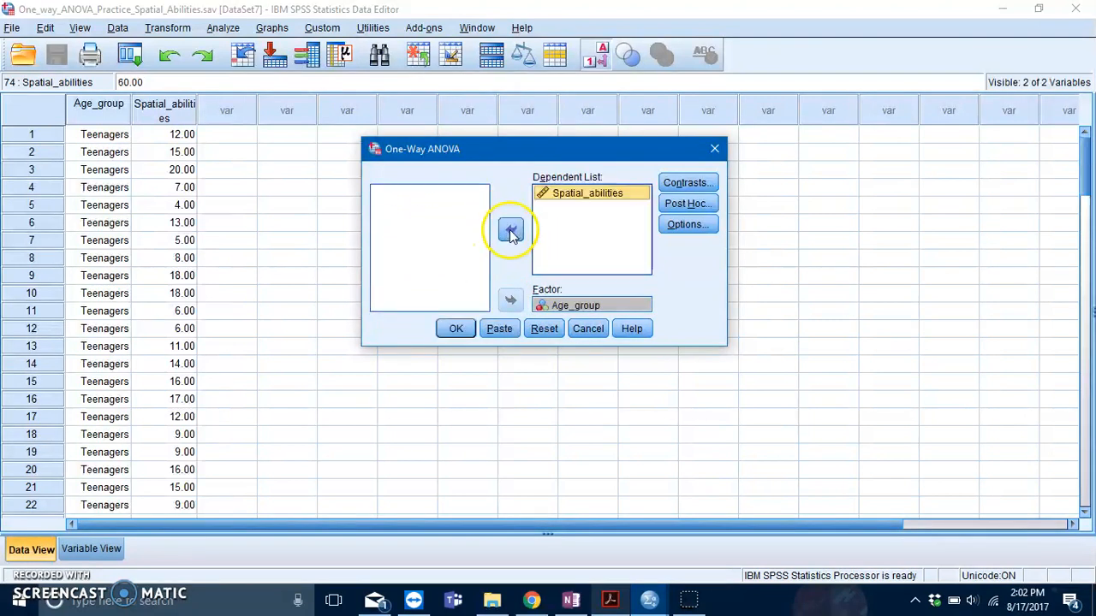
pyautogui.moveTo(572, 236)
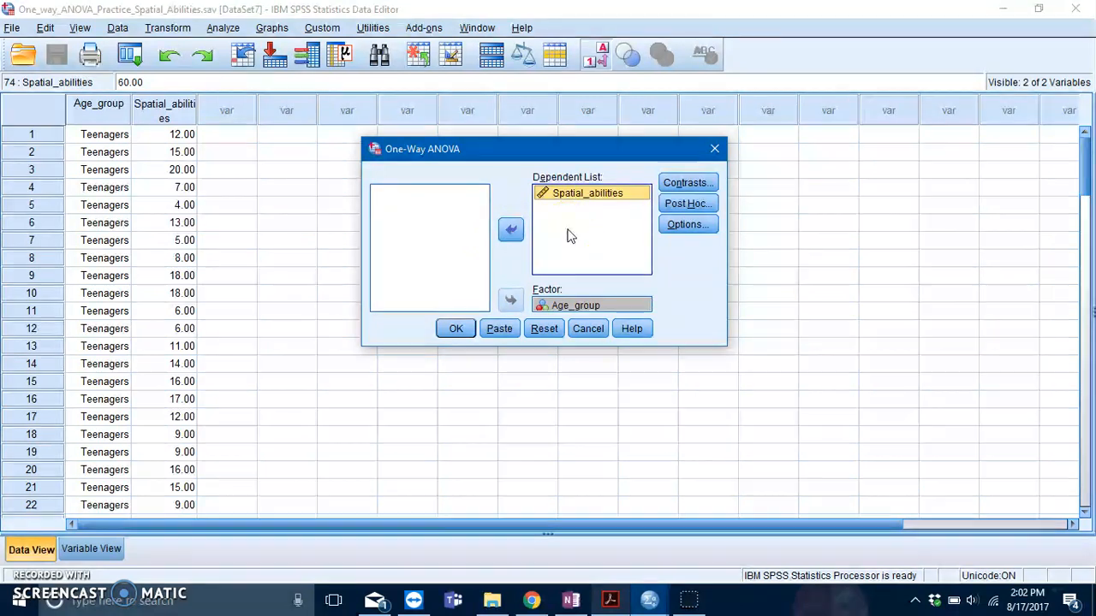
pyautogui.moveTo(740, 221)
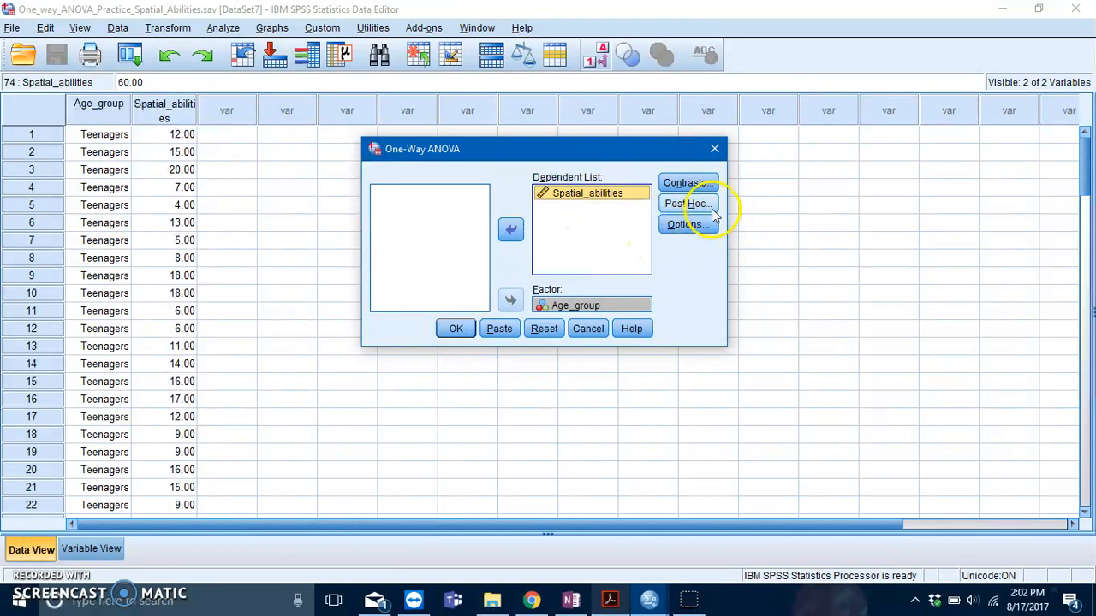
# Request Scheffe and Games-Howell post hoc comparisons and confirm them.
pyautogui.click(688, 202)
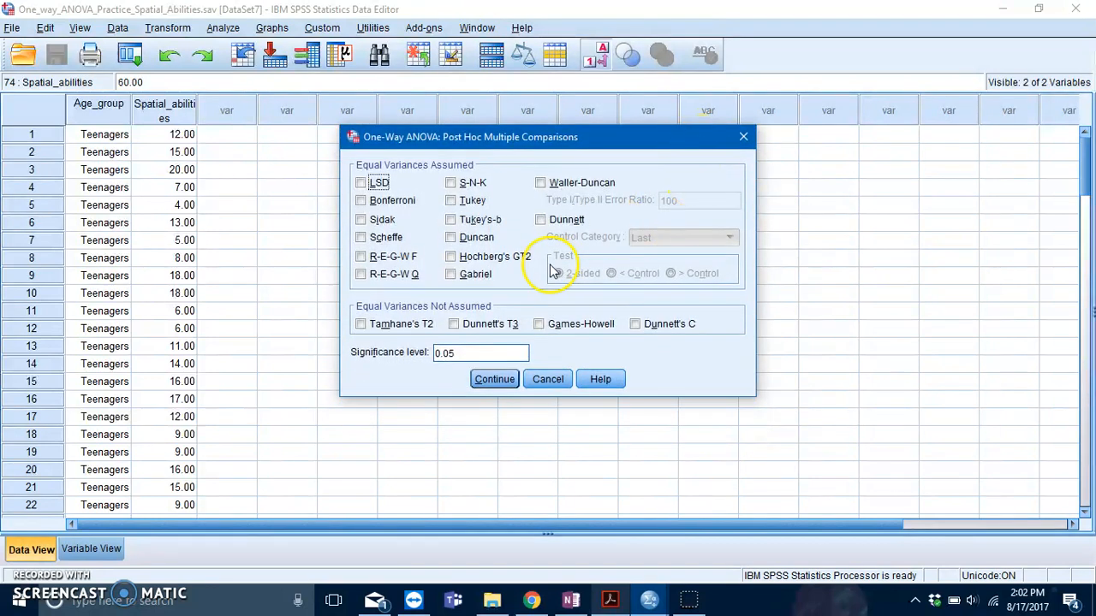
pyautogui.moveTo(465, 162)
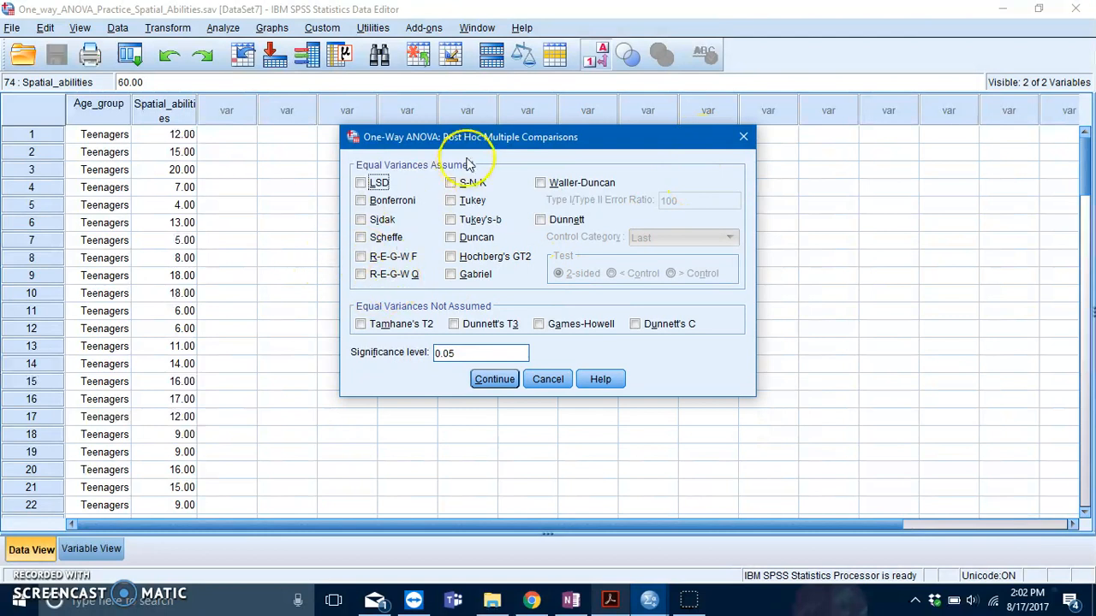
pyautogui.moveTo(505, 147)
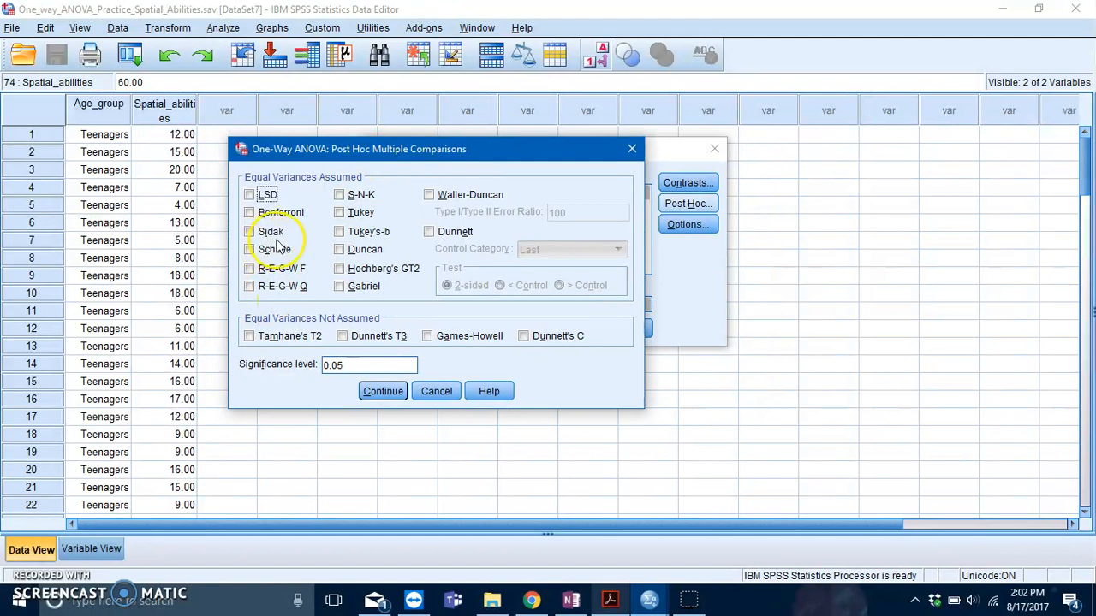
pyautogui.click(250, 250)
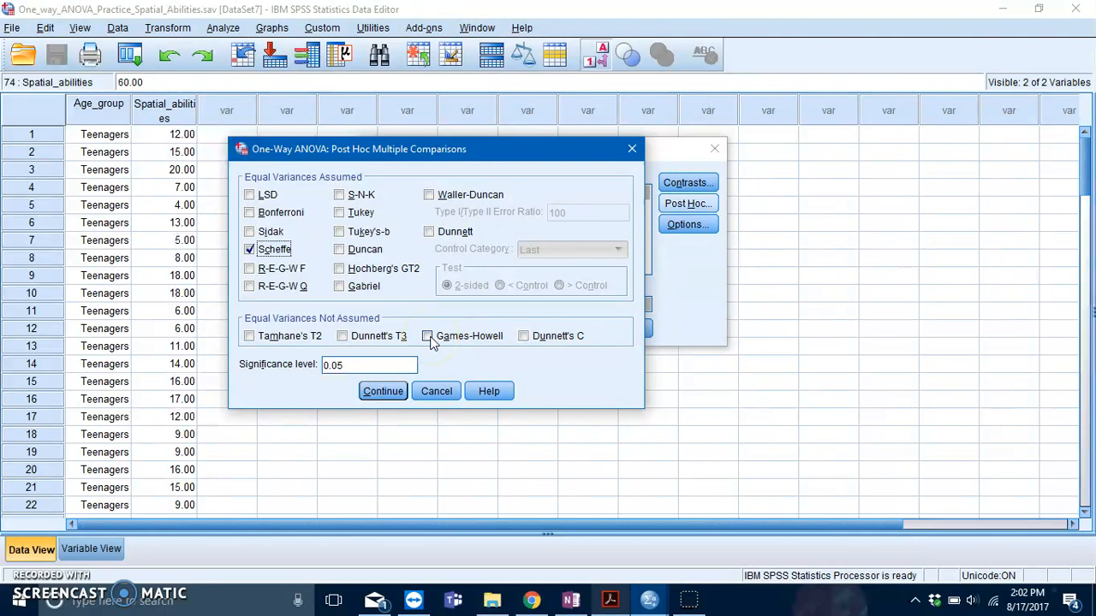
pyautogui.click(428, 336)
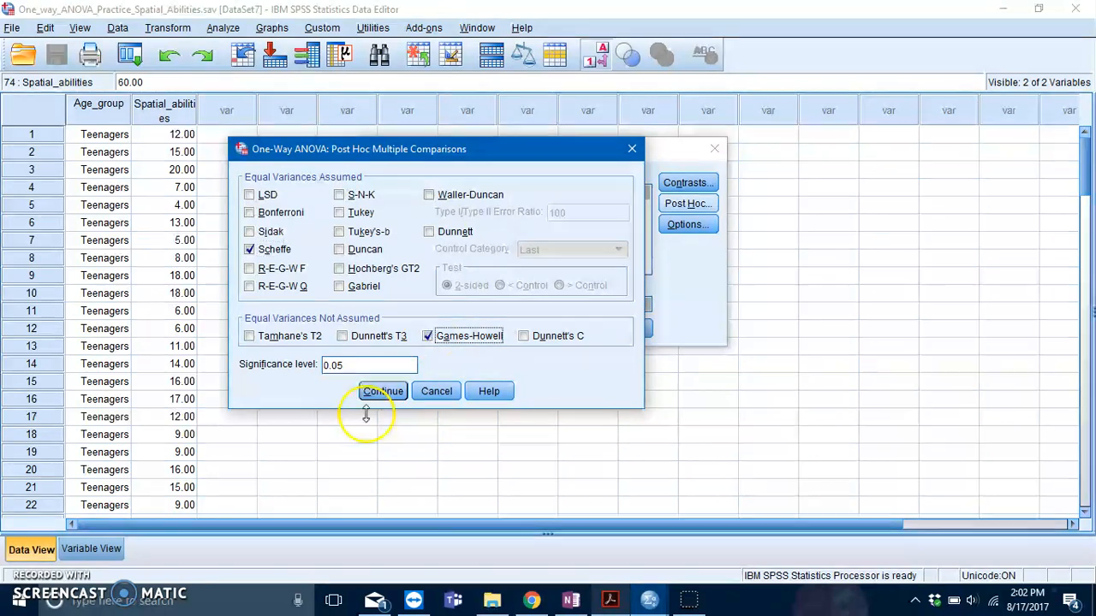
pyautogui.click(382, 390)
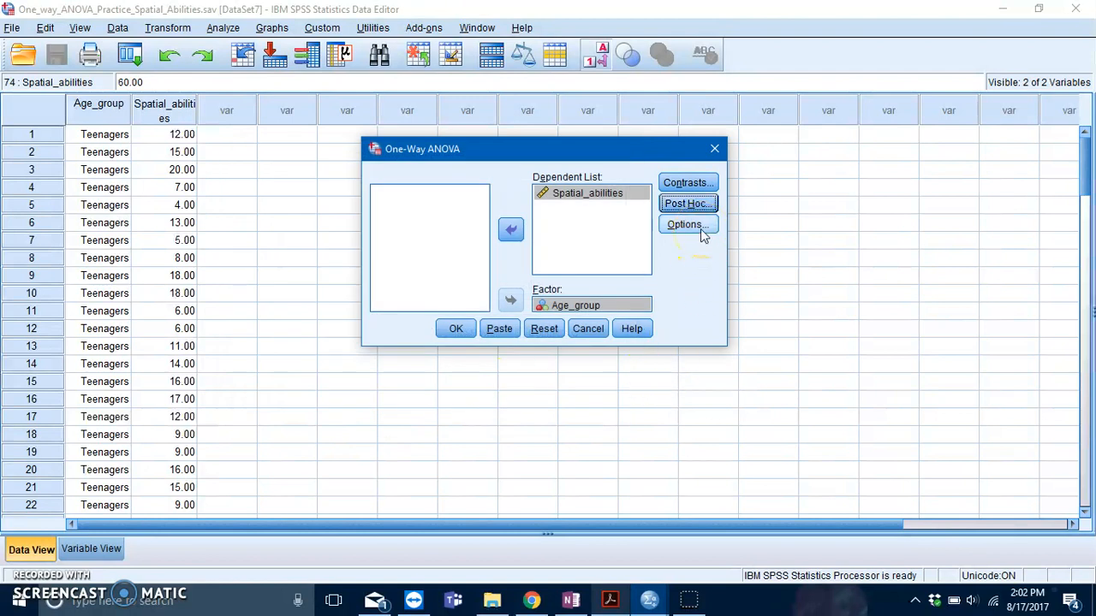
# Add Descriptive statistics and the Homogeneity of variance test in Options.
pyautogui.click(689, 224)
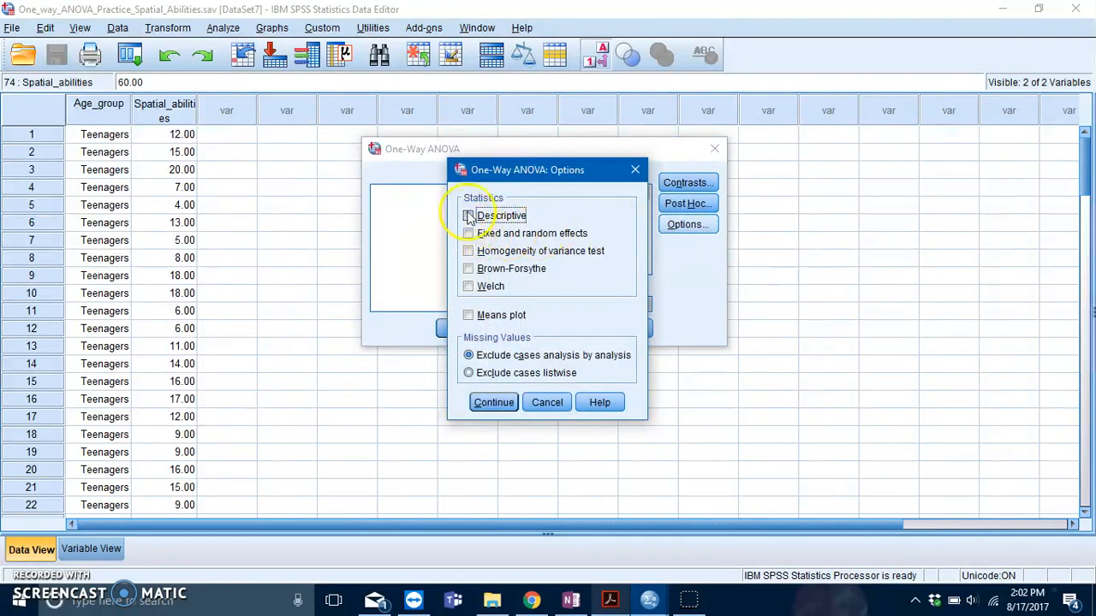
pyautogui.click(469, 216)
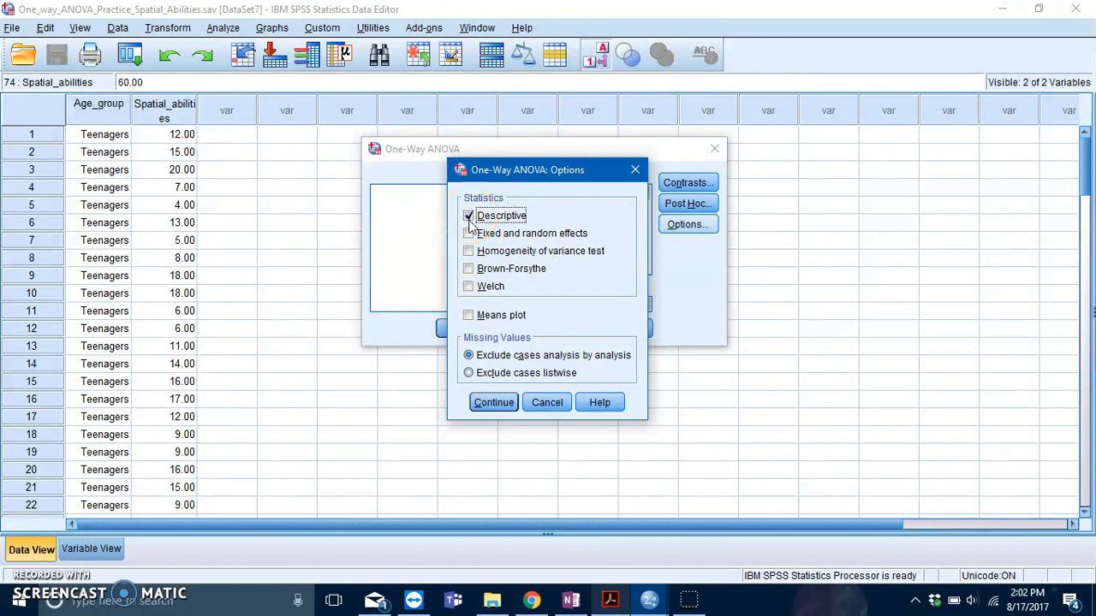
pyautogui.click(467, 250)
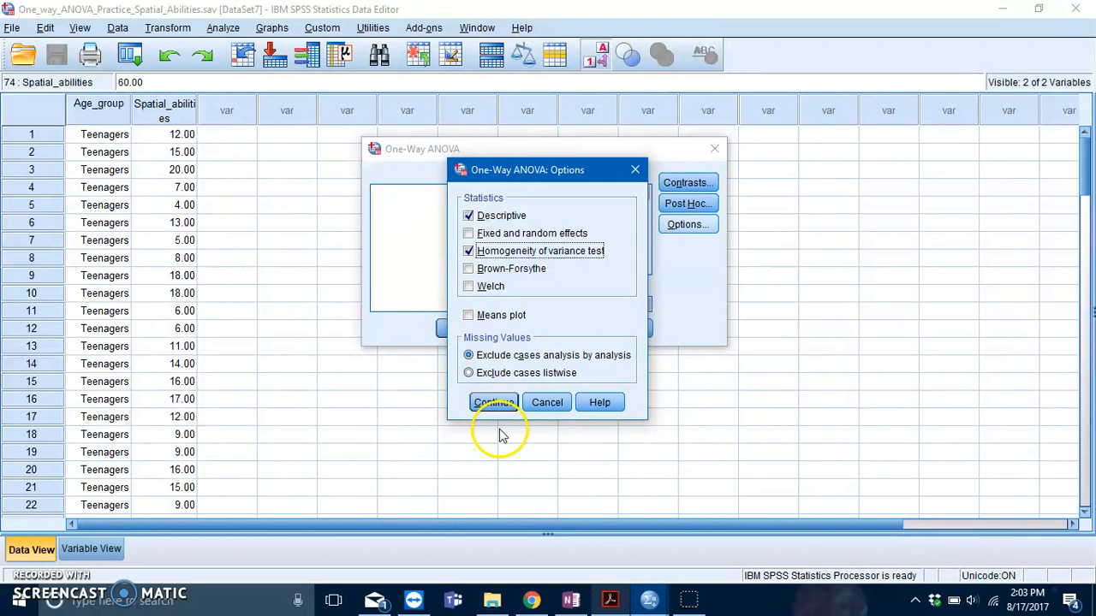
pyautogui.click(493, 402)
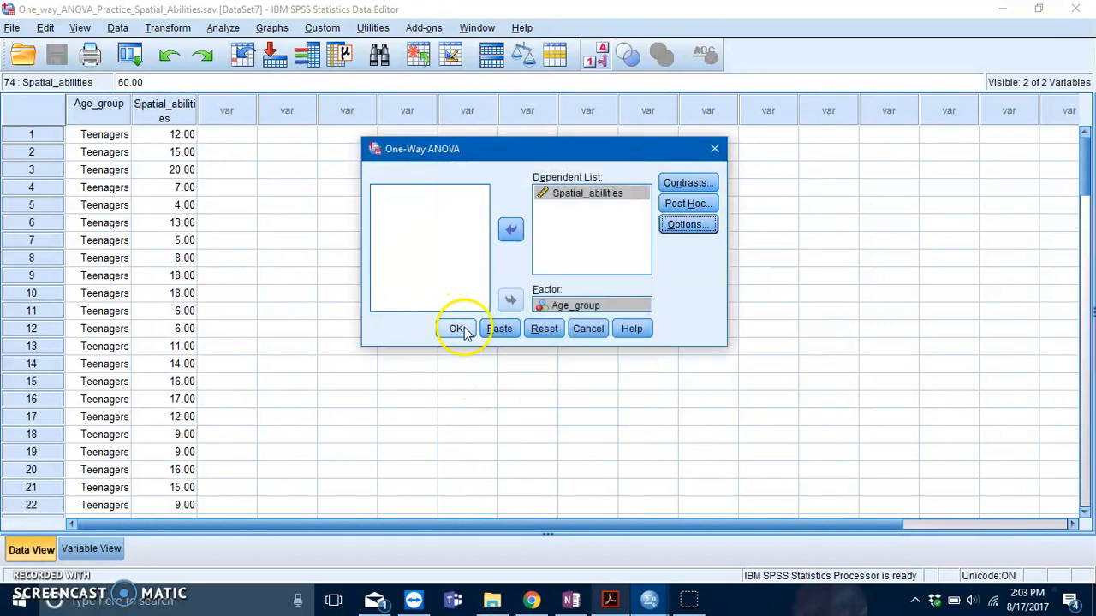
# Run the ANOVA and review the output tables in the Viewer.
pyautogui.click(457, 329)
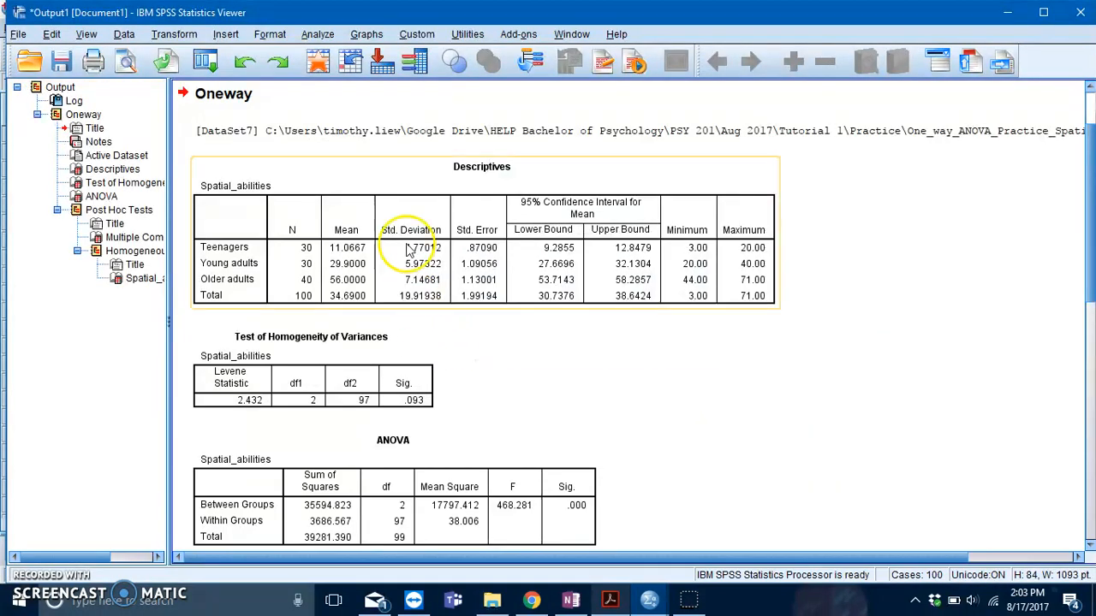
pyautogui.scroll(-3)
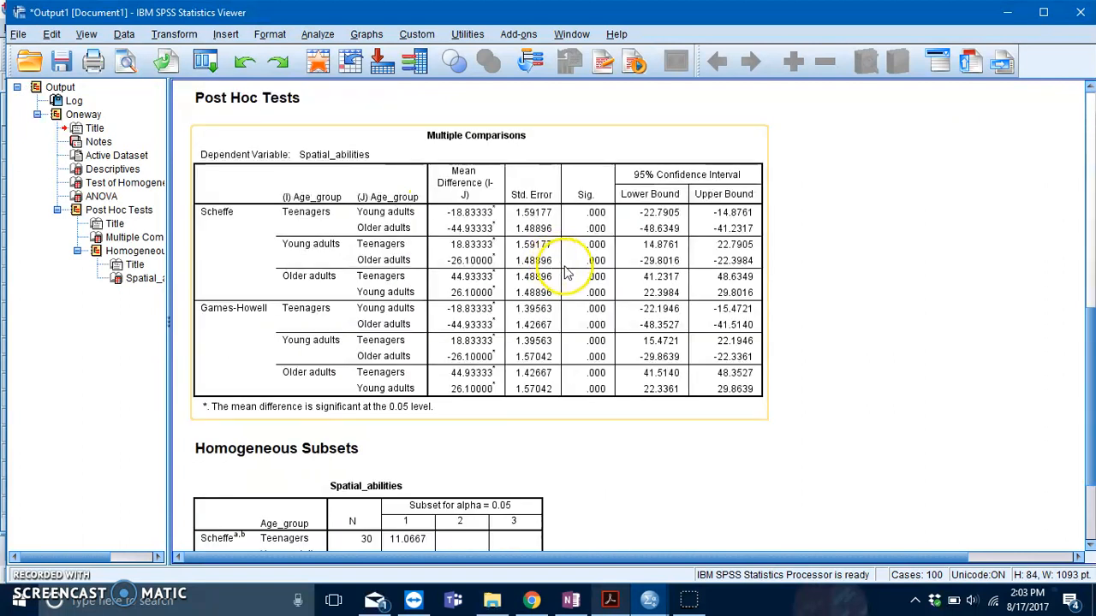